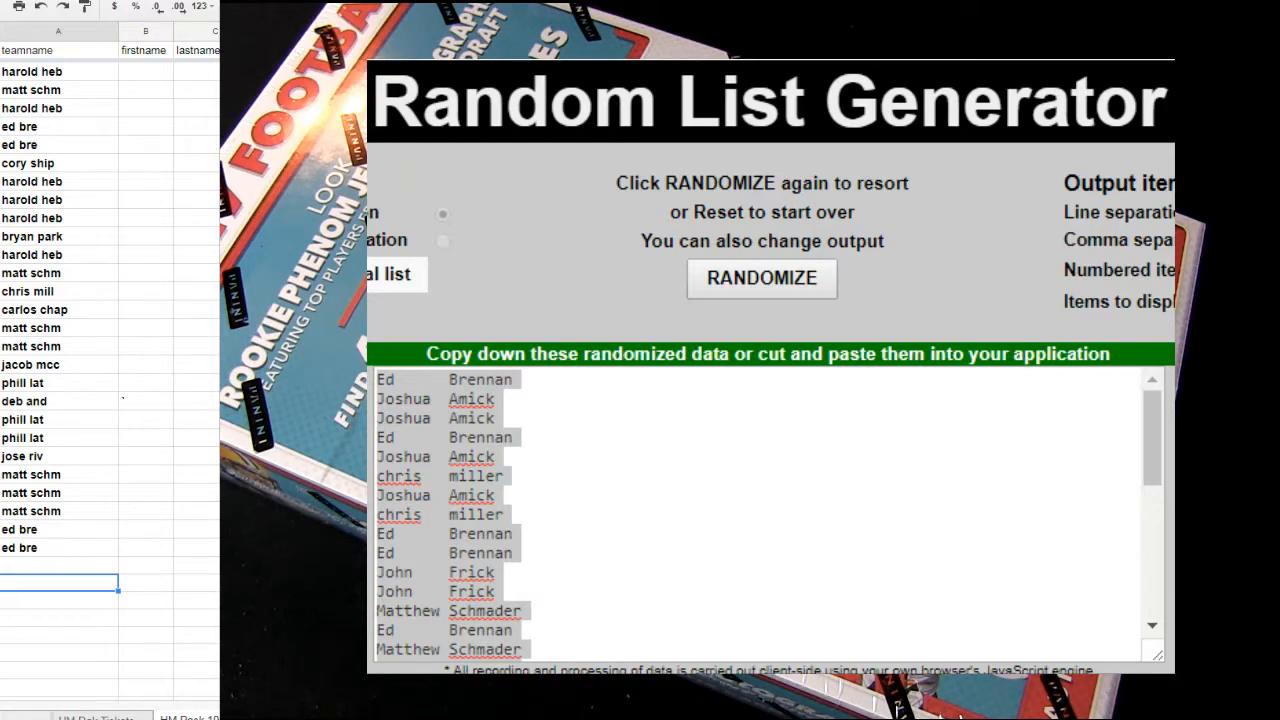
mouse_move(198, 560)
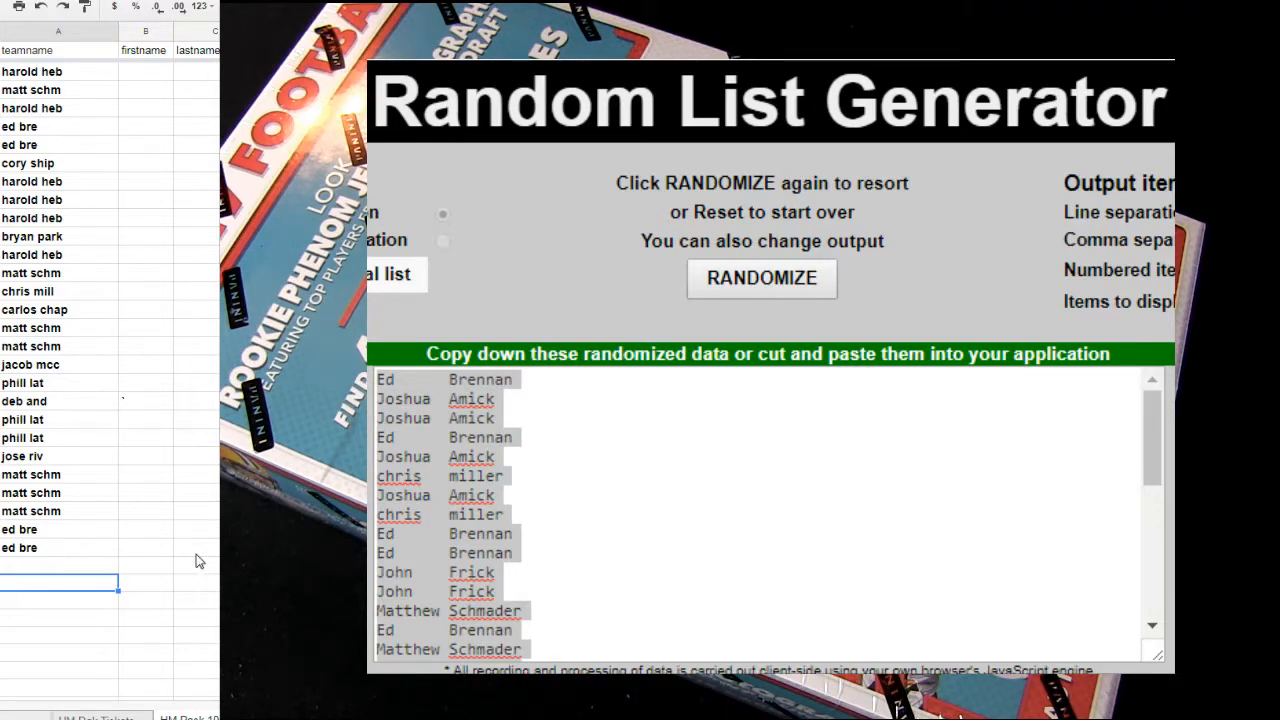
mouse_move(76, 560)
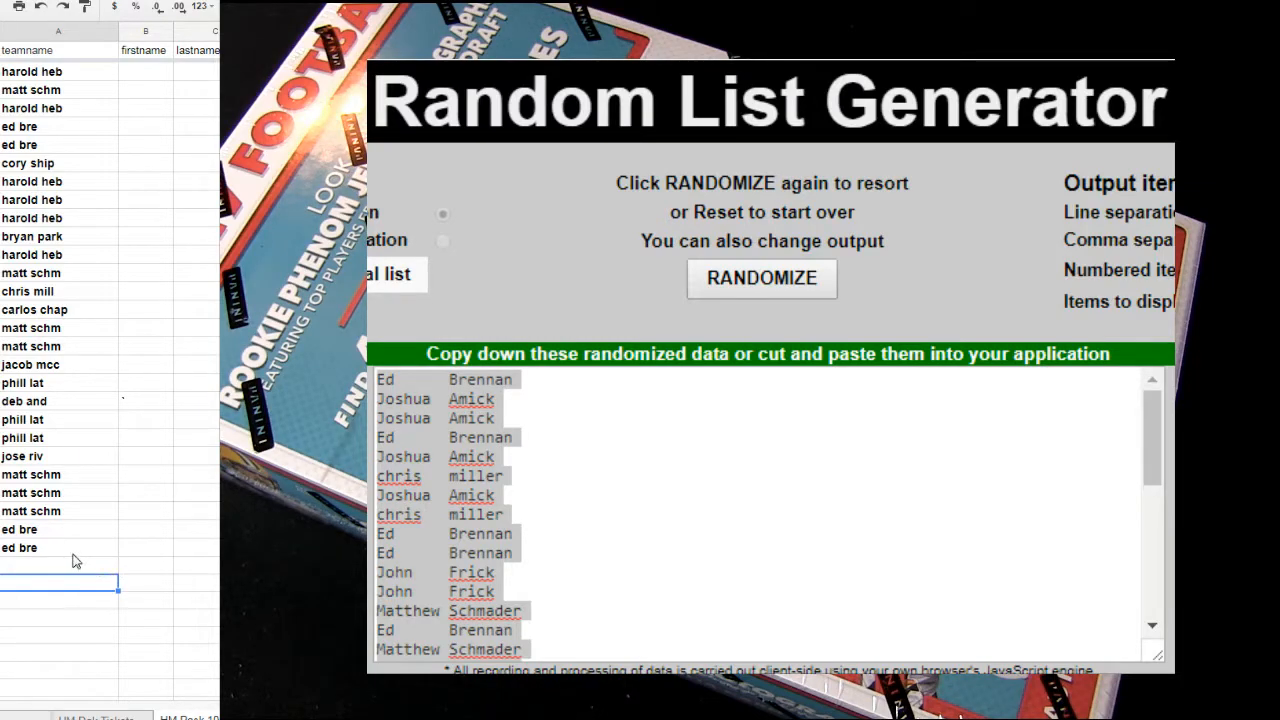
mouse_move(88, 624)
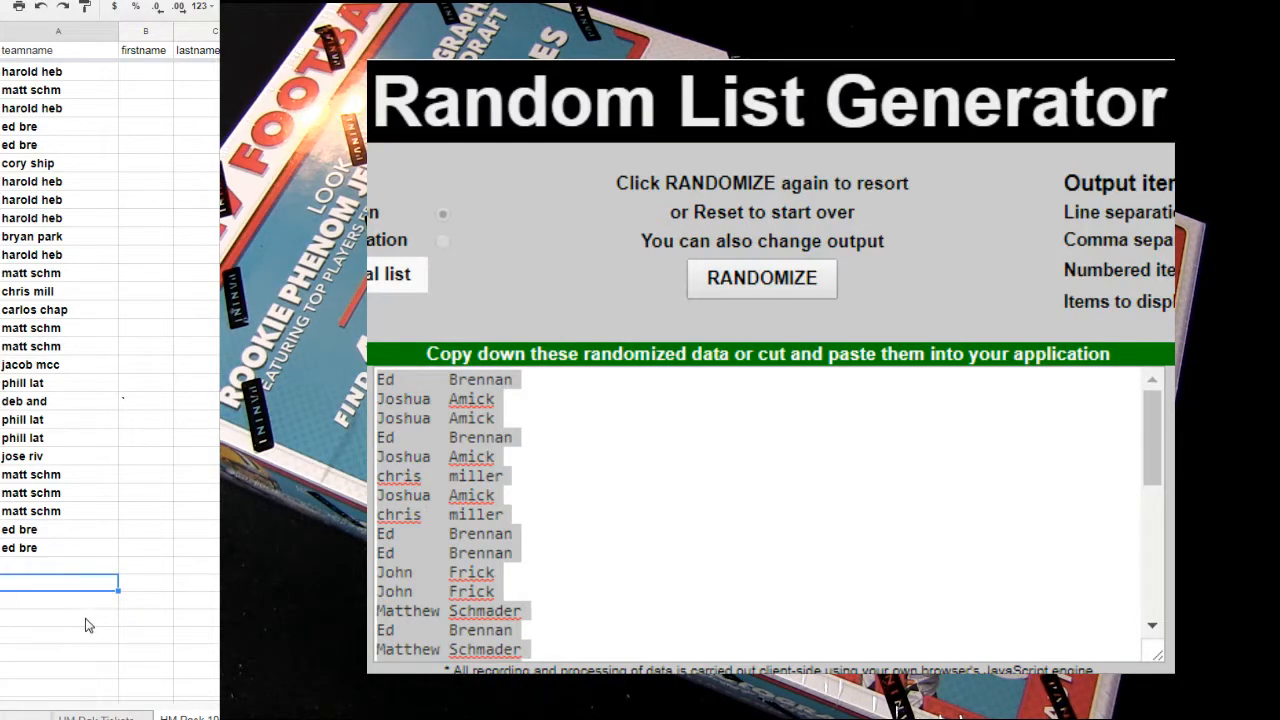
mouse_move(72, 564)
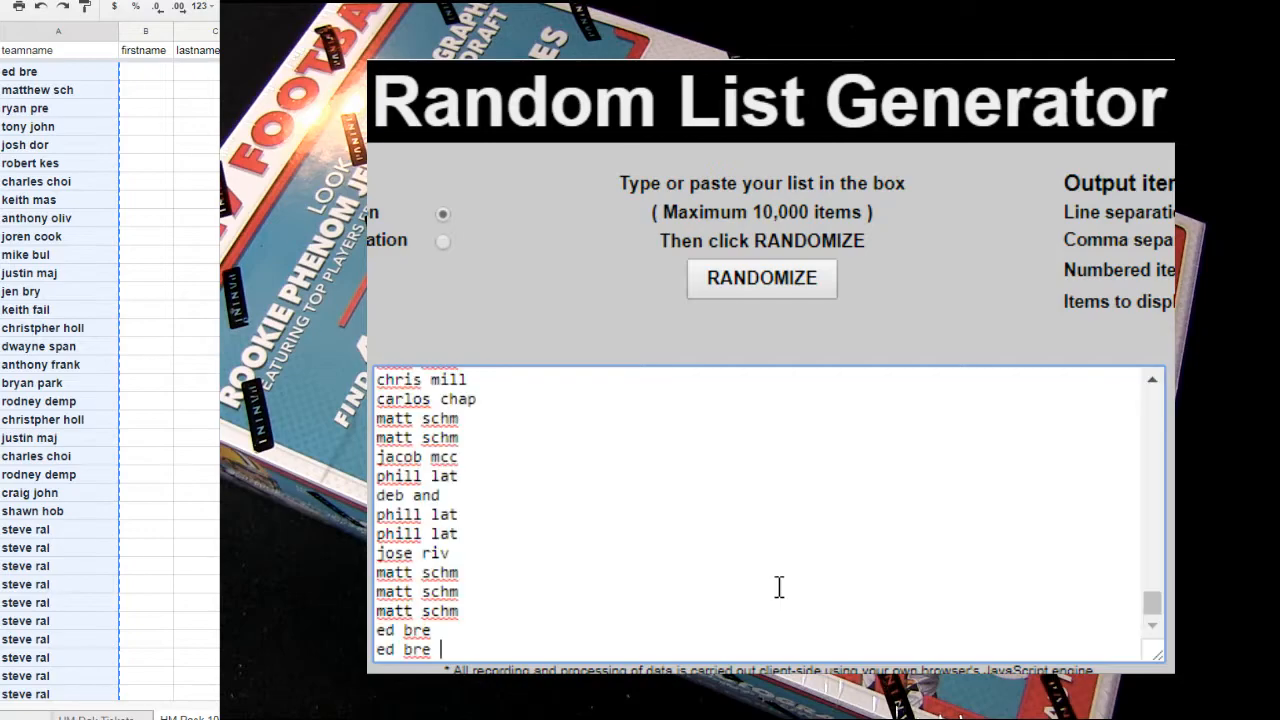
mouse_move(760, 290)
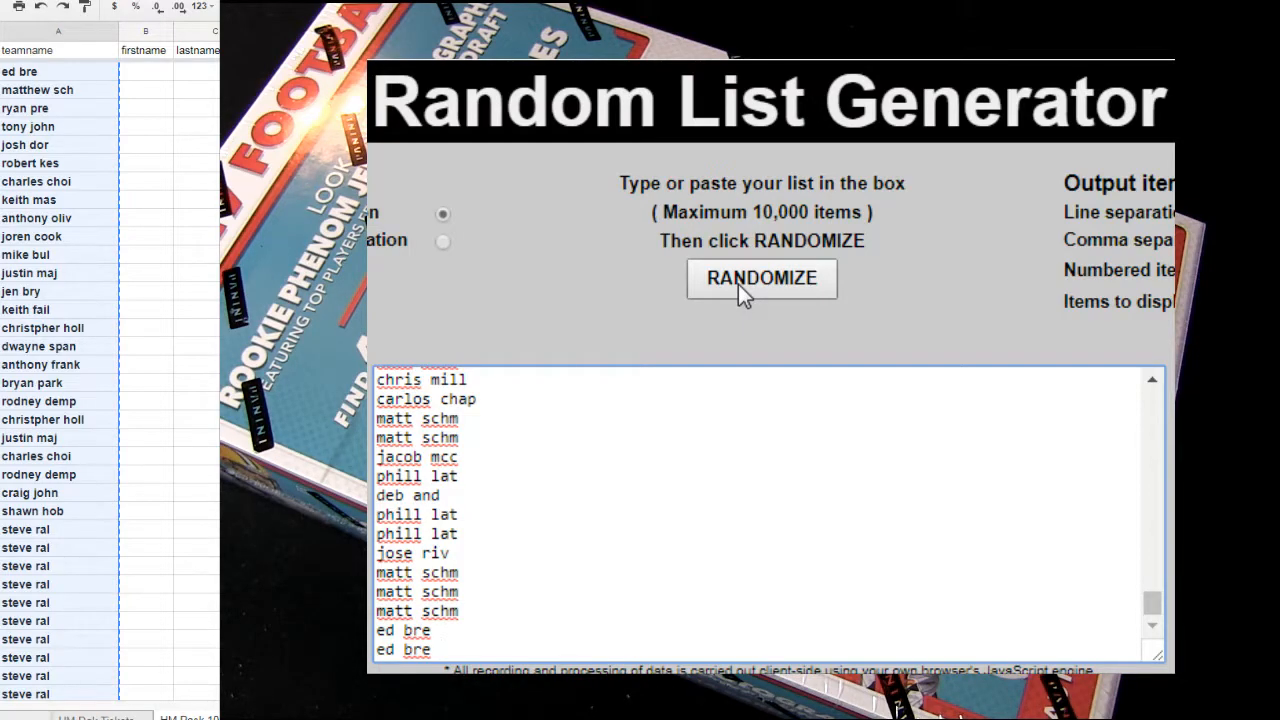
Randomize the names twice until the result begins with glenn olf followed by lamar law
click(760, 278)
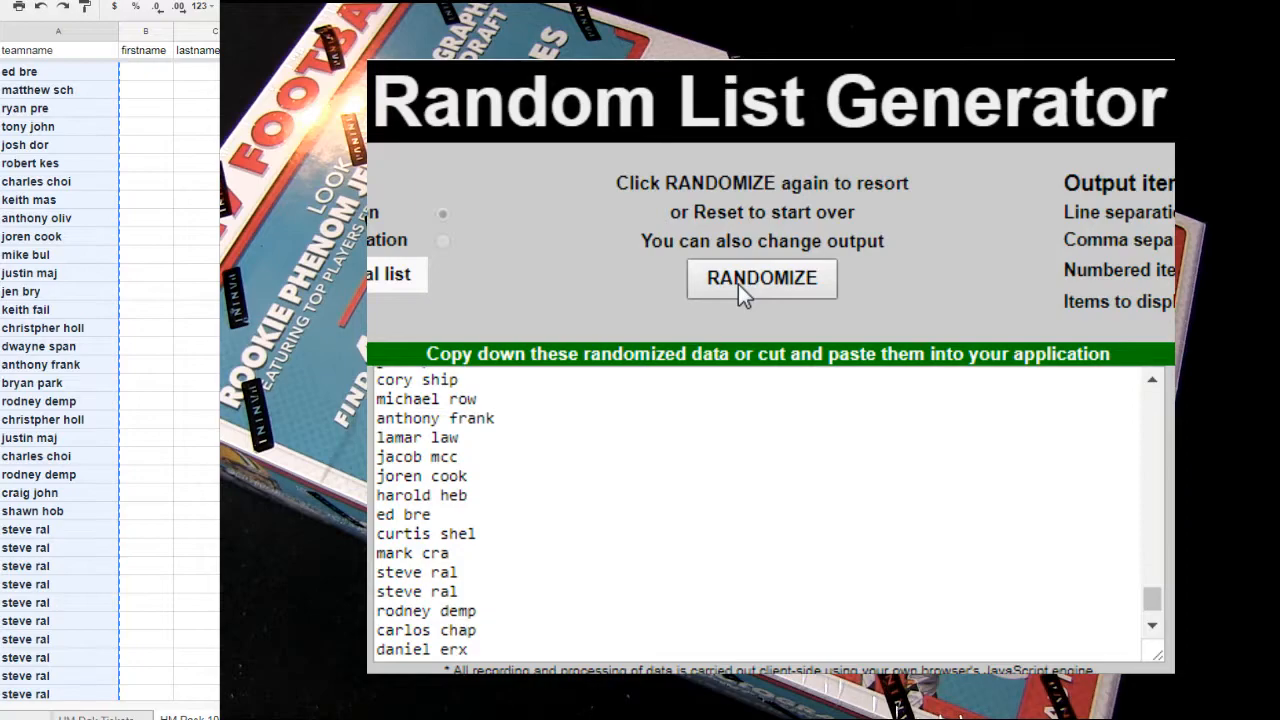
click(760, 278)
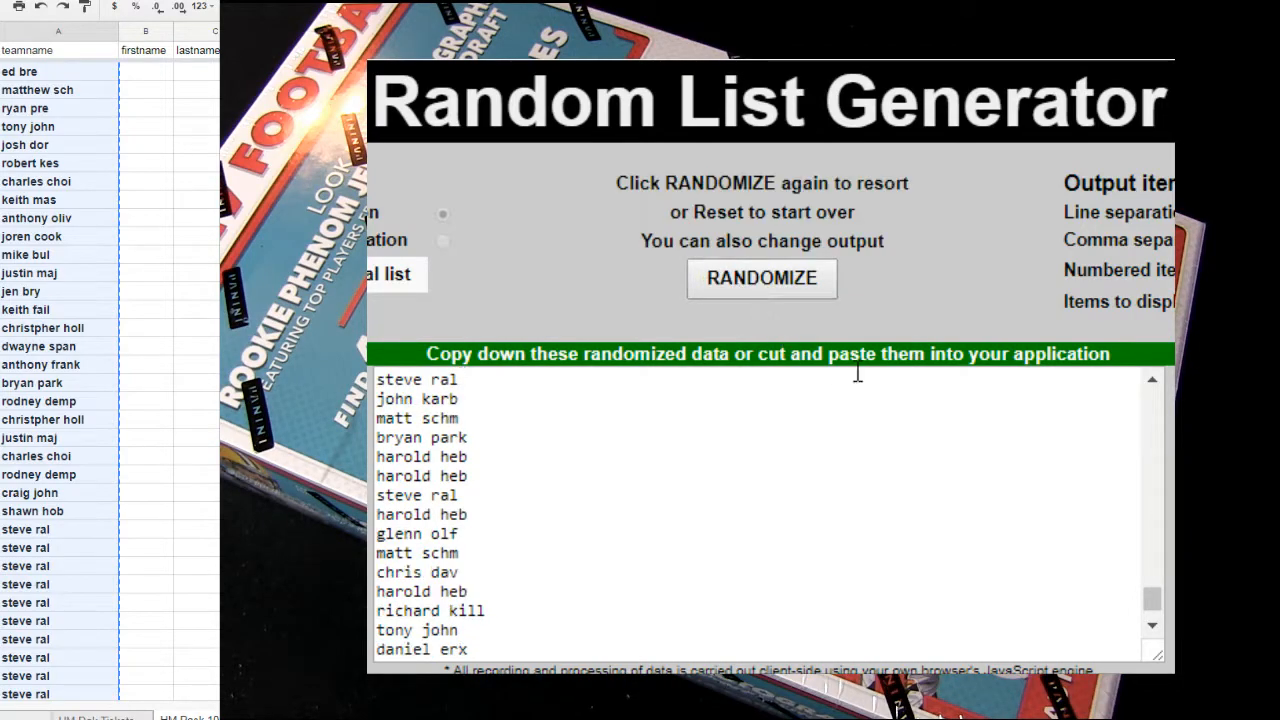
scroll(up, 3)
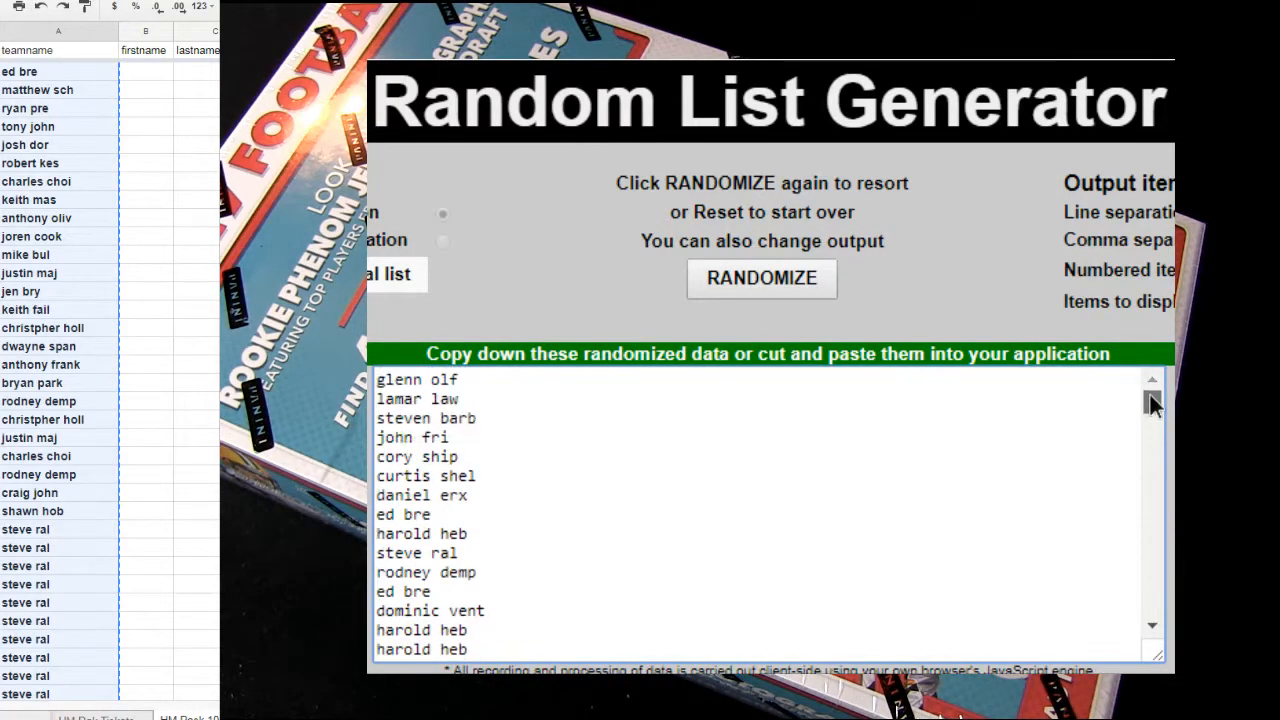
scroll(up, 3)
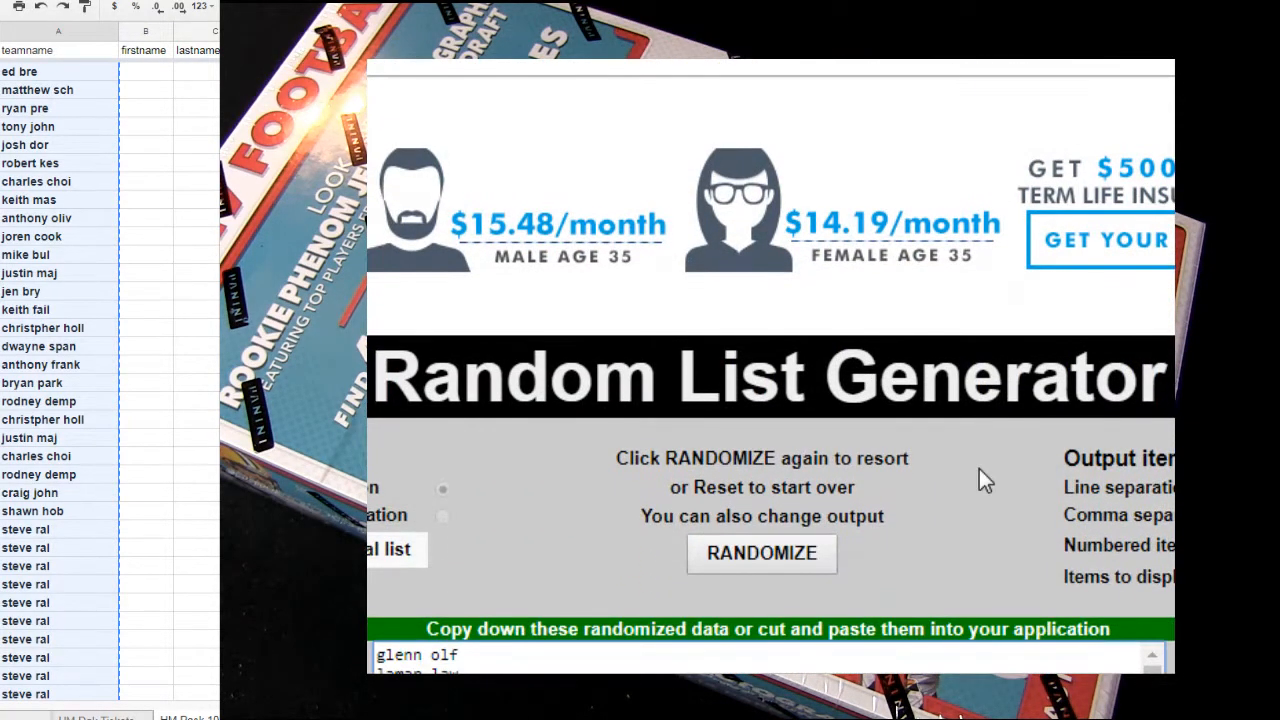
scroll(down, 3)
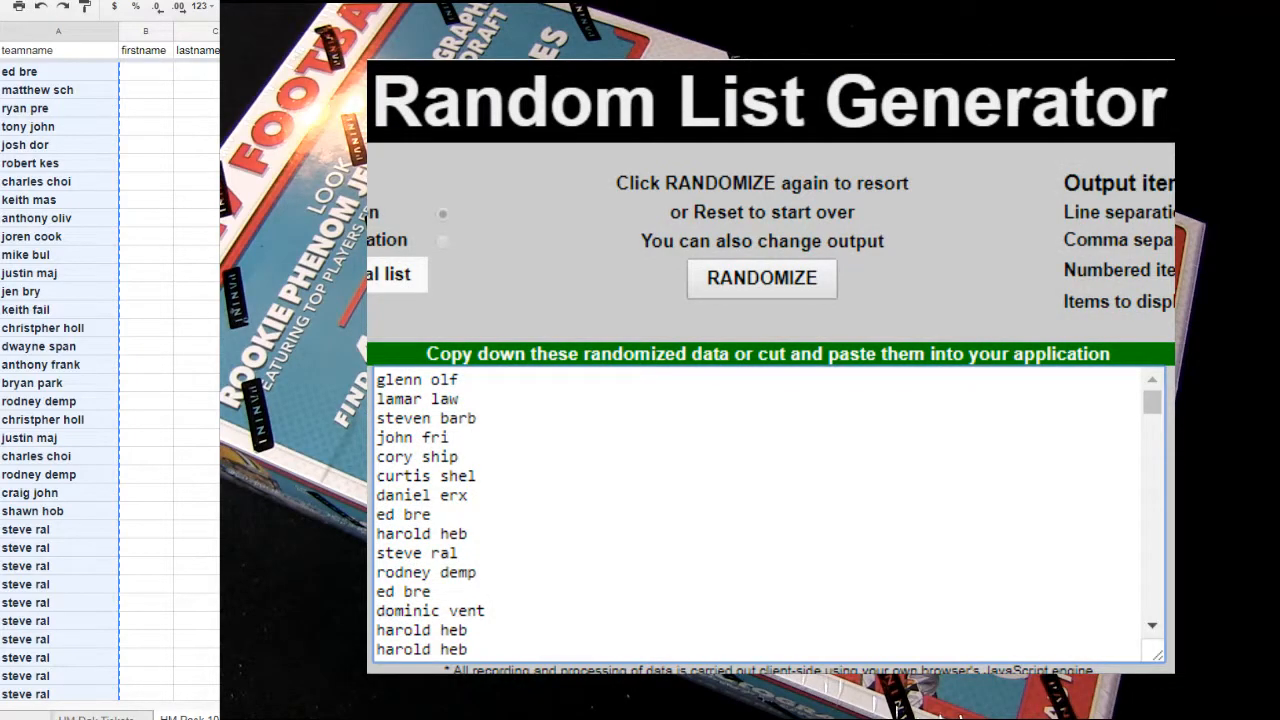